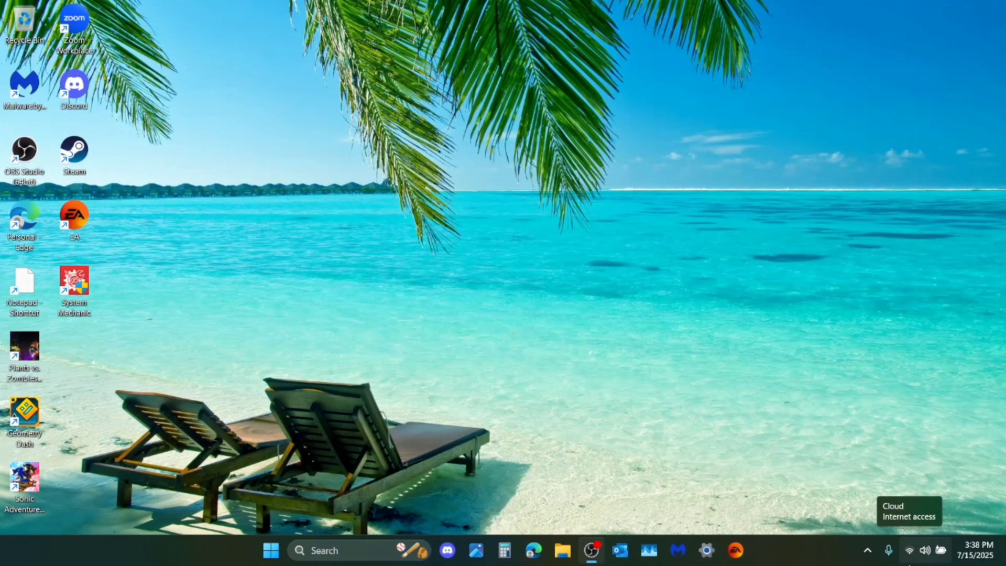
mouse_move(481, 171)
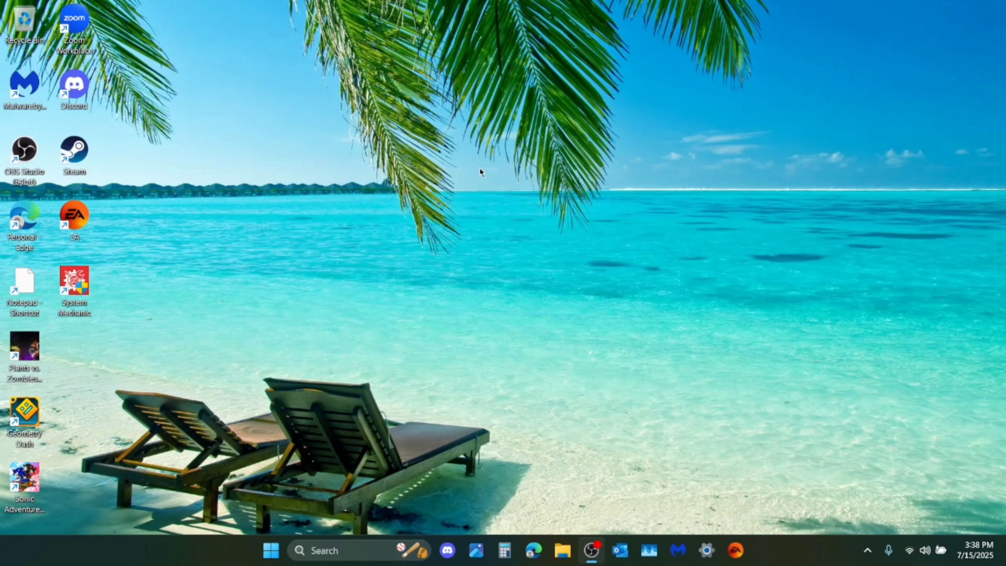
mouse_move(74, 214)
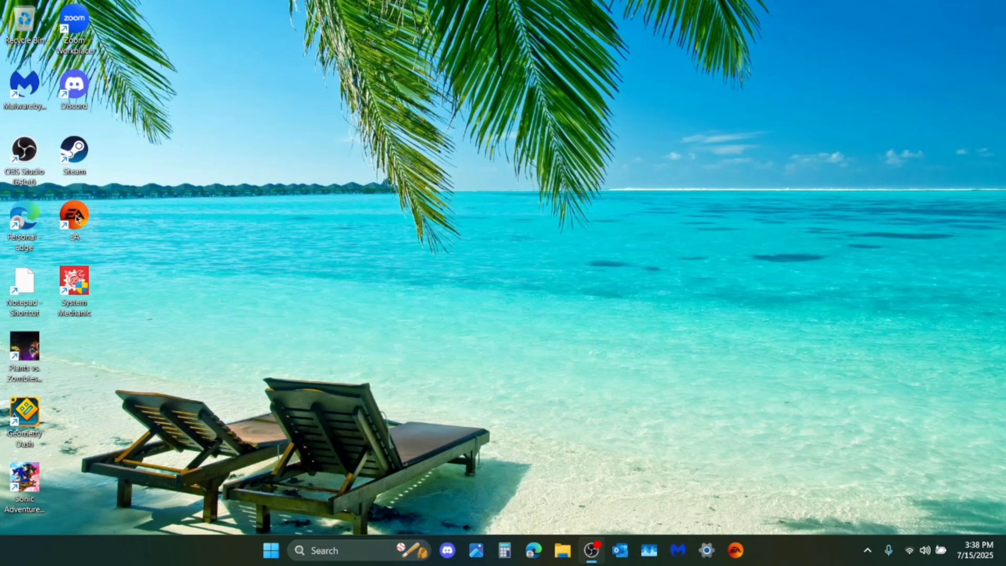
mouse_move(339, 392)
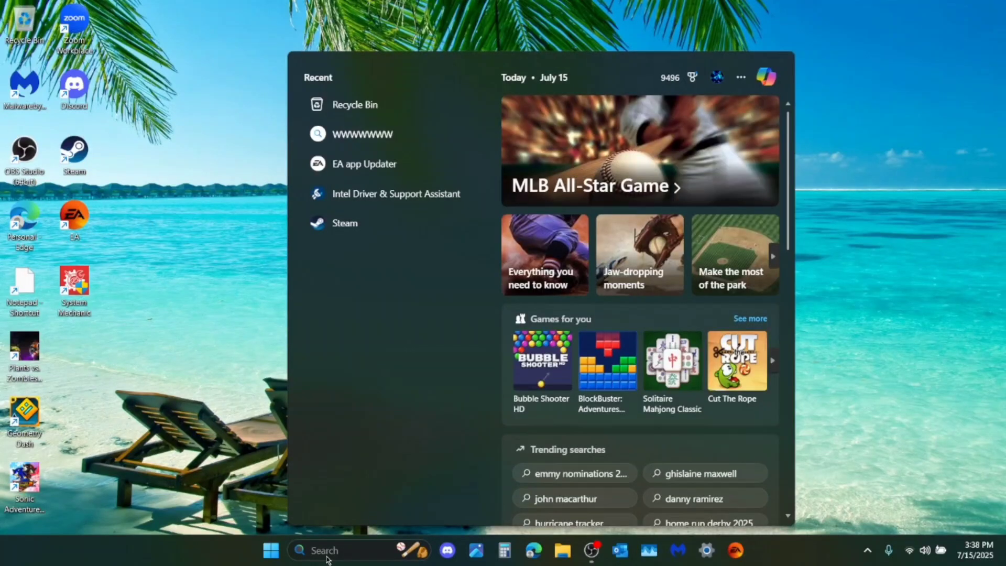
Search Windows for 'ea app Updater' and launch the EA app Updater result.
type("ea app Updater")
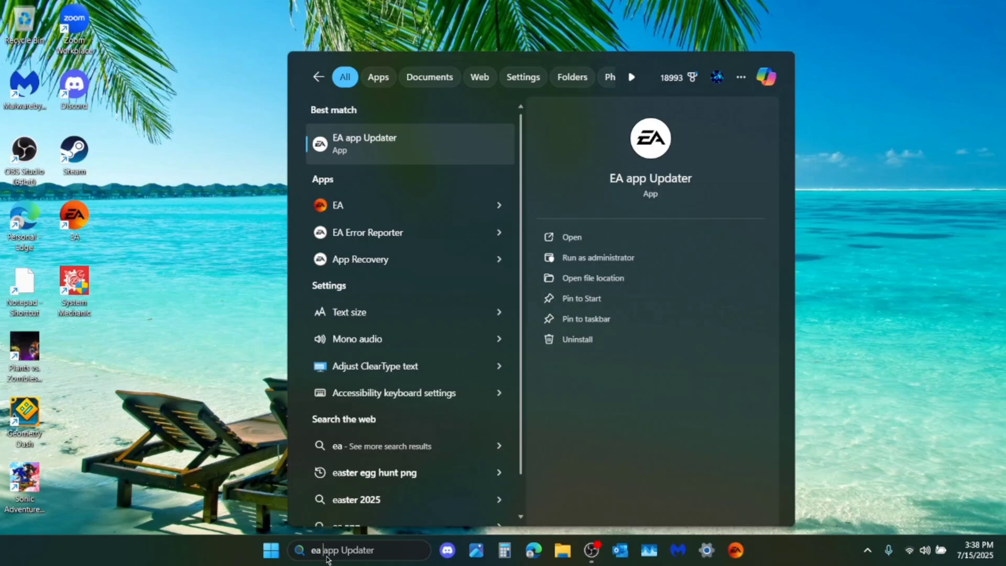
mouse_move(406, 167)
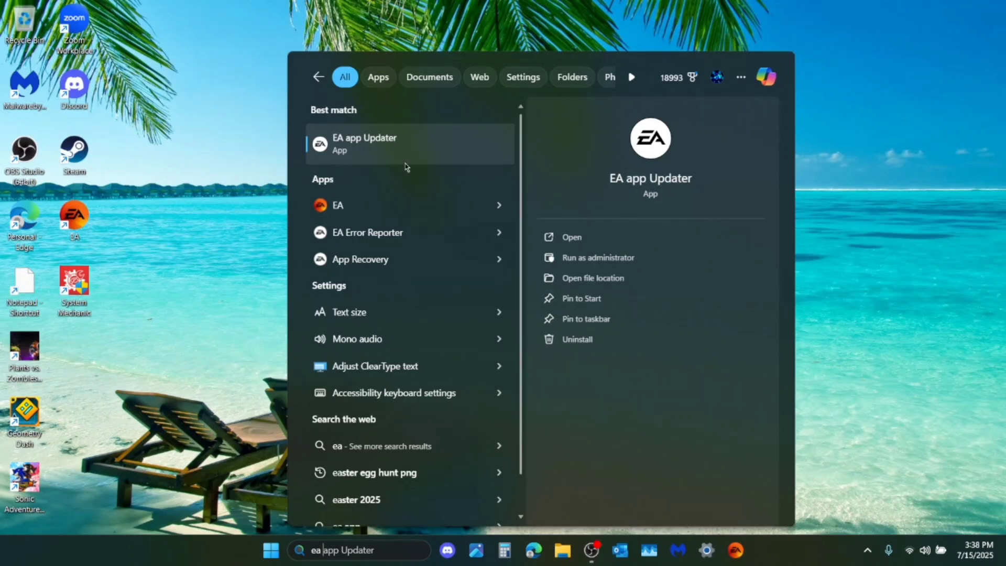
left_click(570, 236)
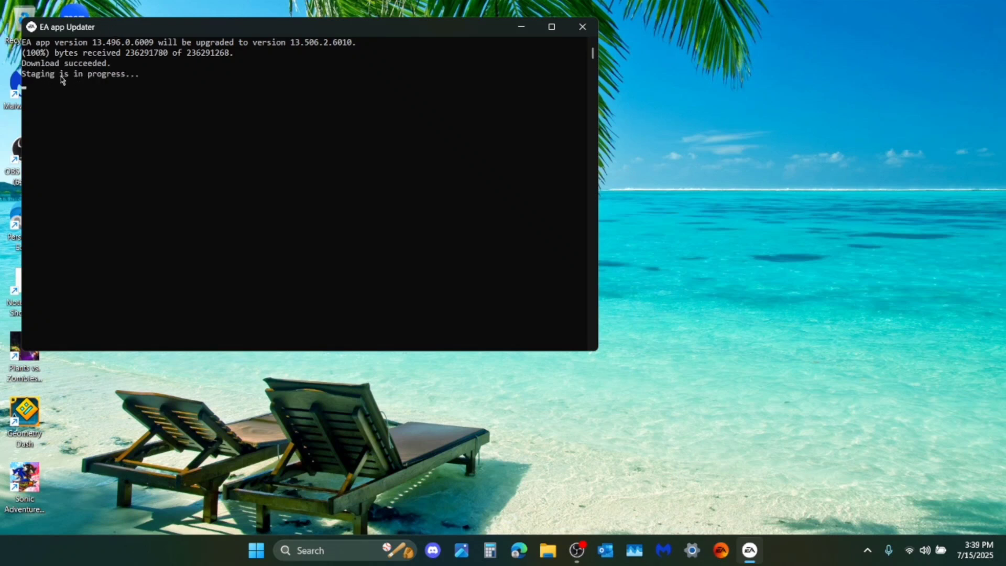
mouse_move(102, 93)
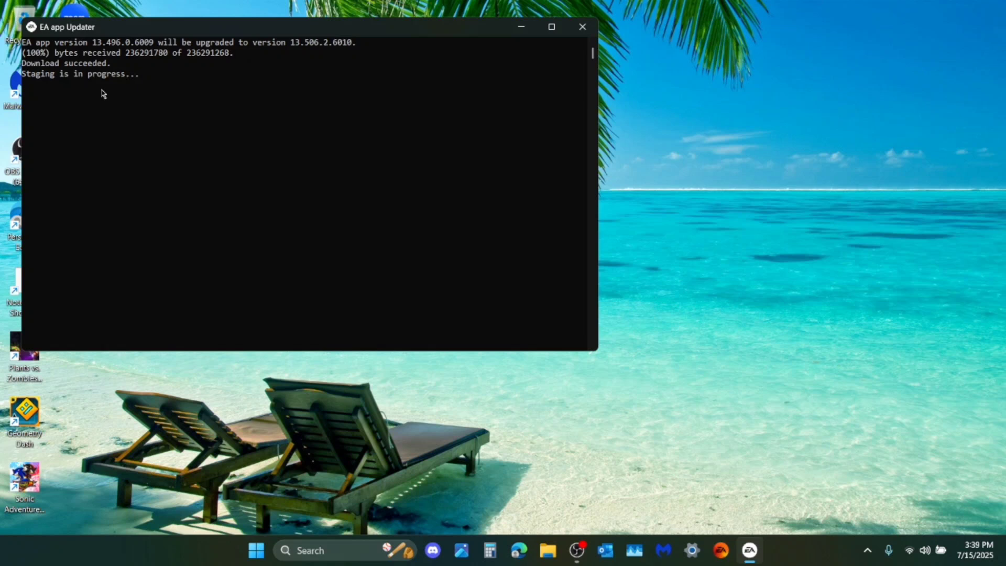
mouse_move(280, 176)
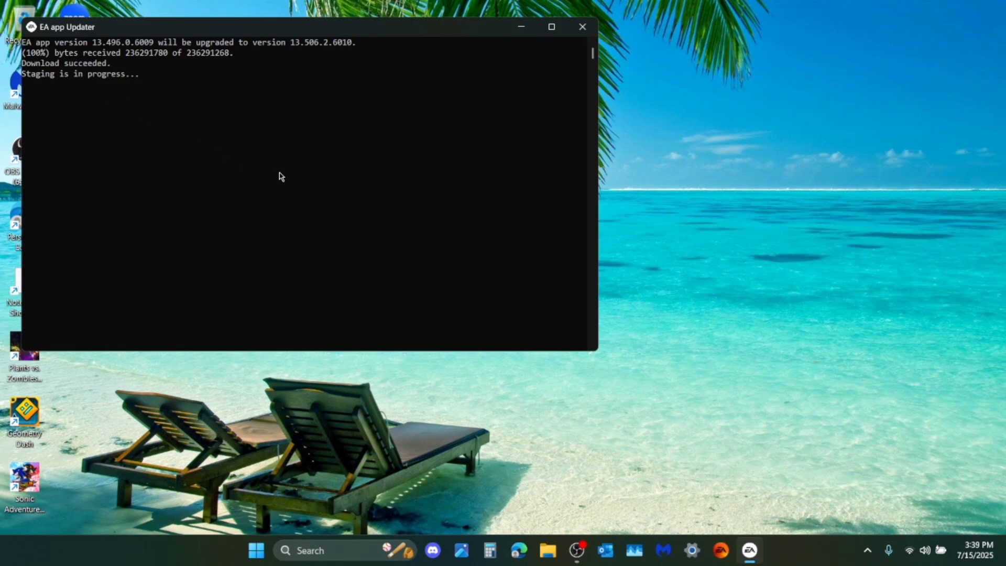
Let EA app Updater download and stage version 13.506.2.6010 until its window closes.
left_click(581, 26)
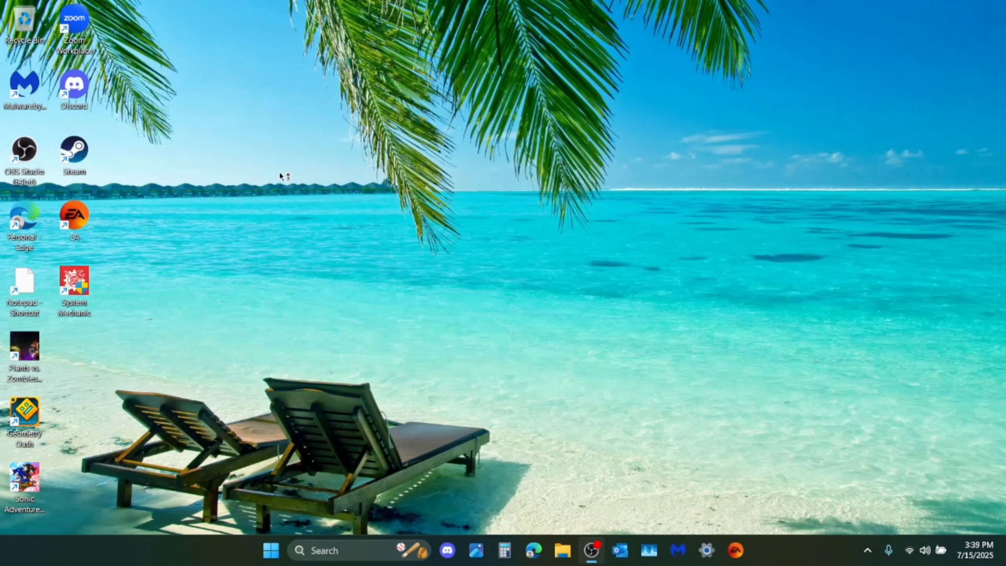
mouse_move(596, 337)
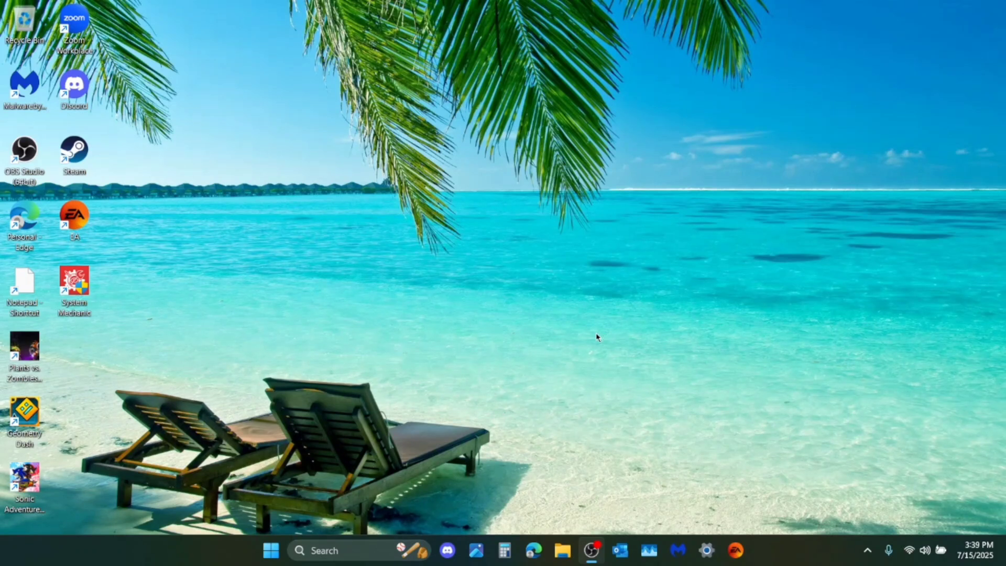
mouse_move(338, 266)
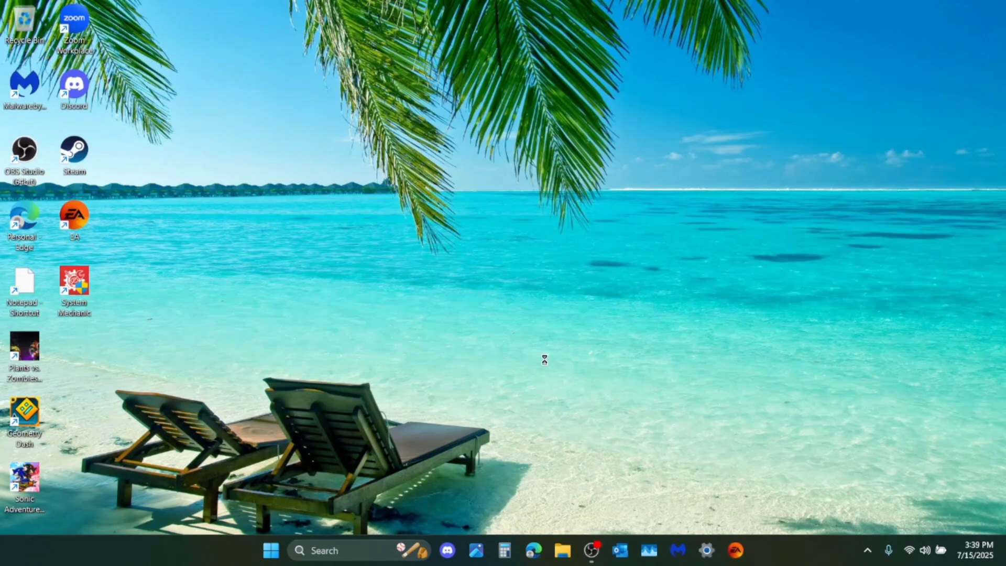
Launch the updated EA app from its desktop shortcut.
double_click(74, 213)
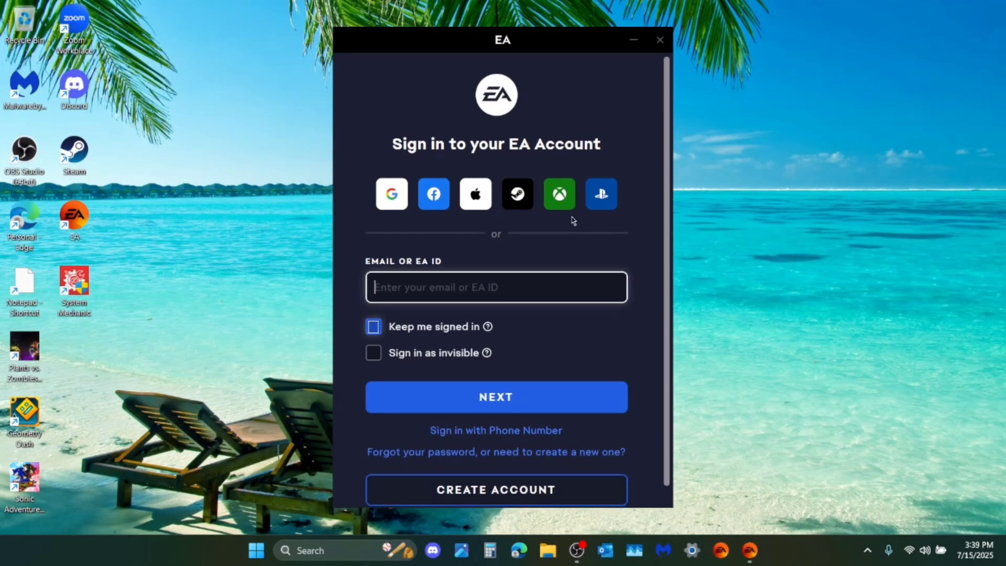
Tick 'Keep me signed in' on the EA sign-in screen.
left_click(374, 326)
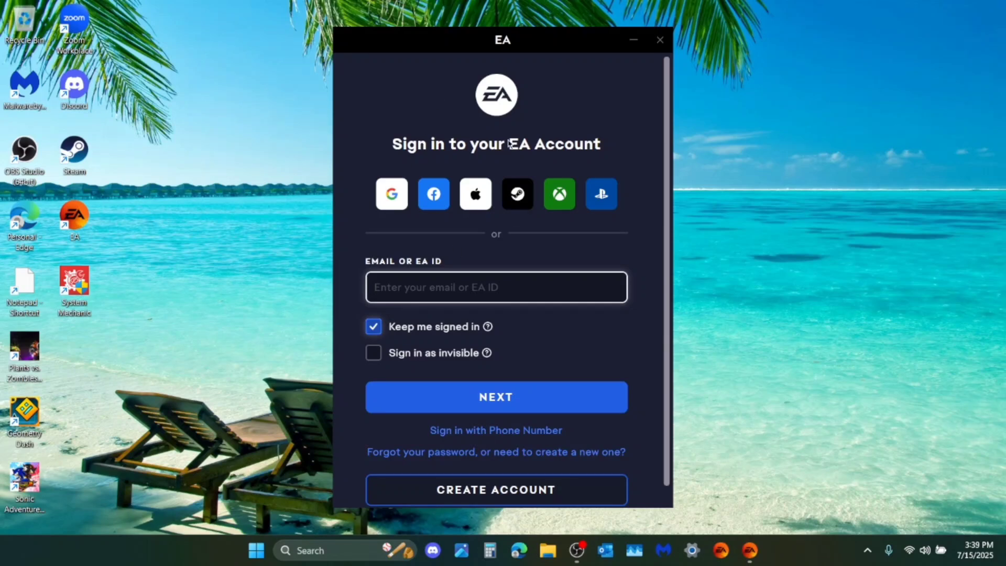
mouse_move(469, 220)
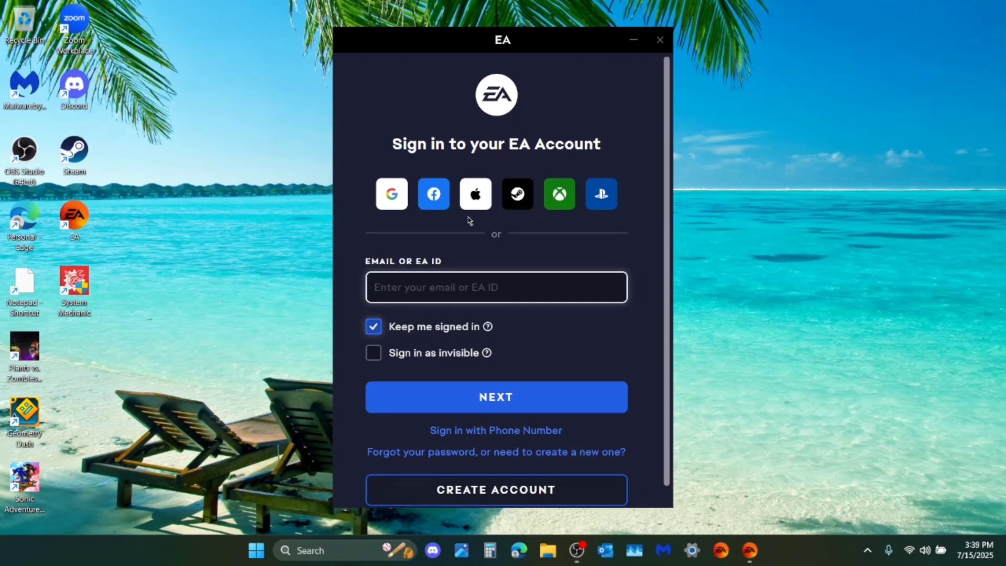